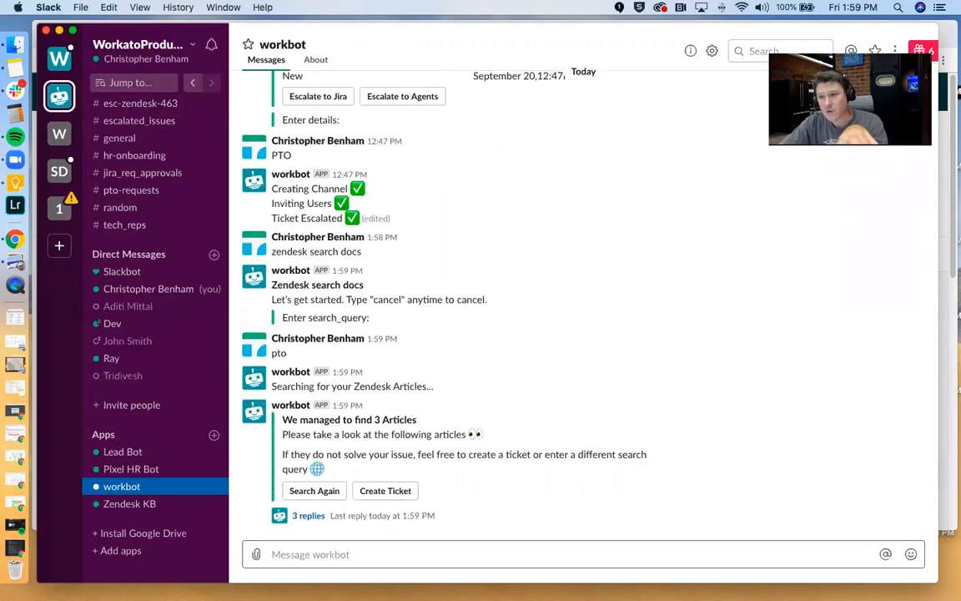
# Step: Start the workbot Zendesk docs search for 'pto' in the workbot DM
pyautogui.click(308, 515)
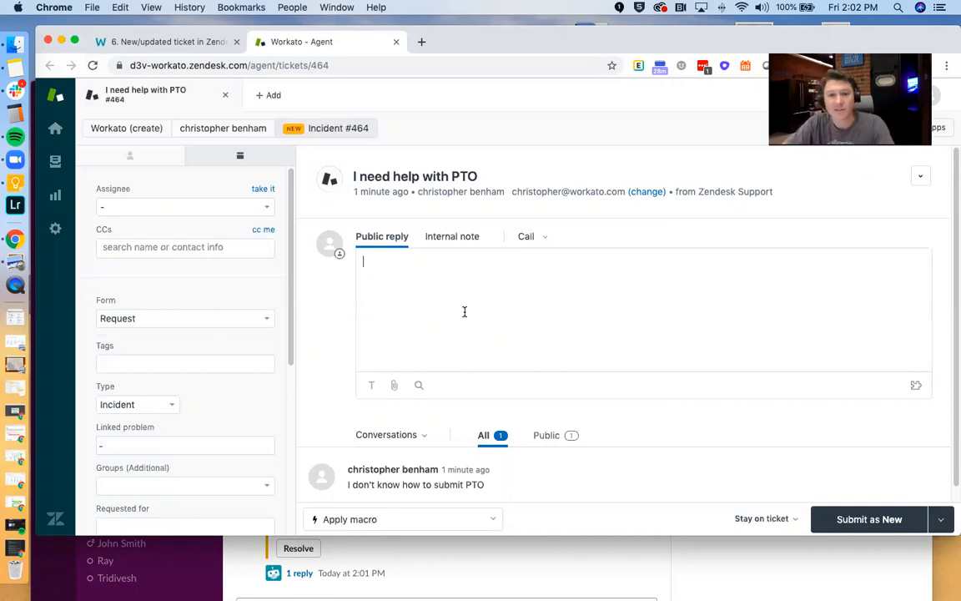
# Step: Type 'Go take a look at the KBs!' as the public reply on ticket #464
pyautogui.write('Go take a look at the KBs!')
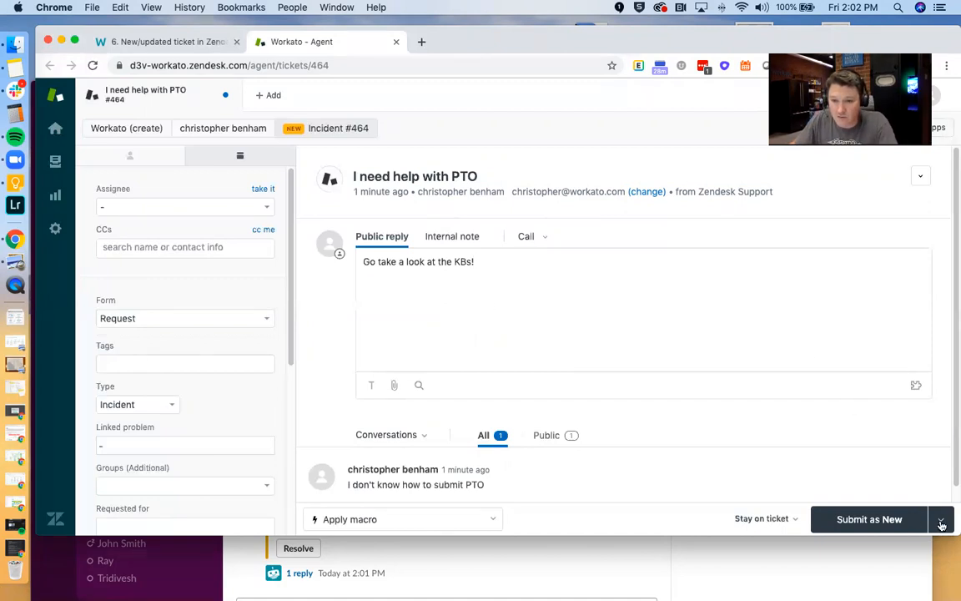